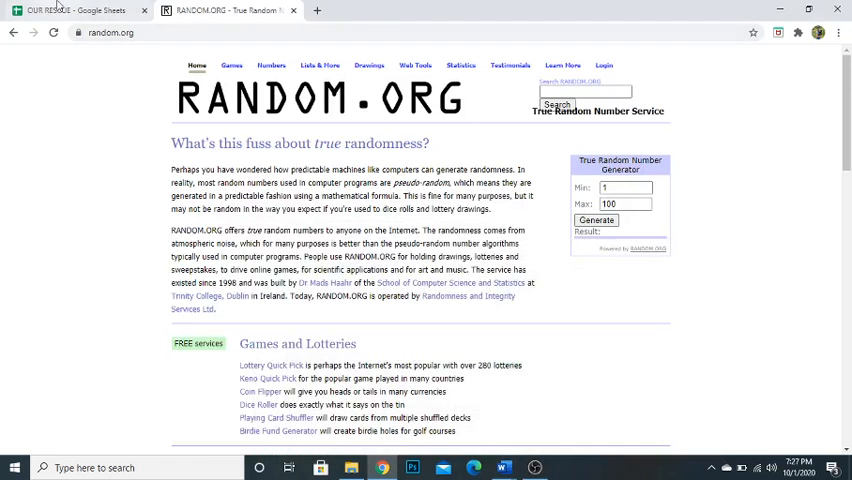
# Step: Bring up the OUR RESCUE entry list showing 58 total entries
pyautogui.click(70, 10)
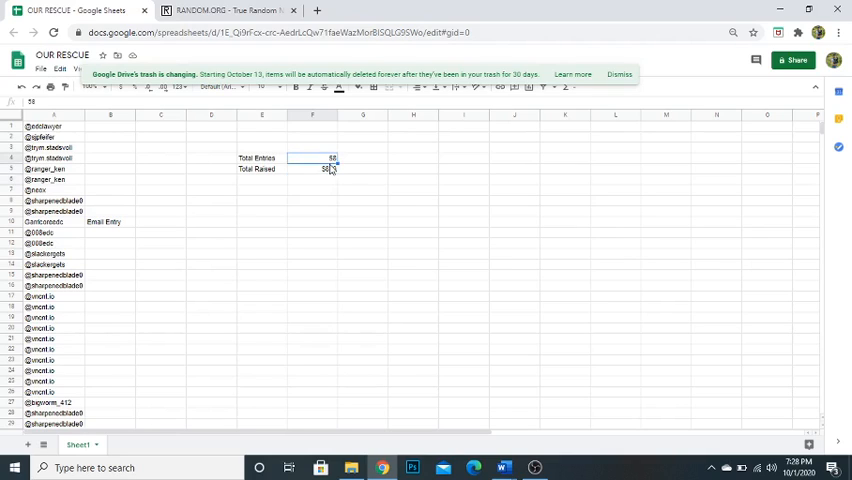
# Step: Enter $870 as Total Raised and draw a random number from 1 to 58, getting 3
pyautogui.click(326, 168)
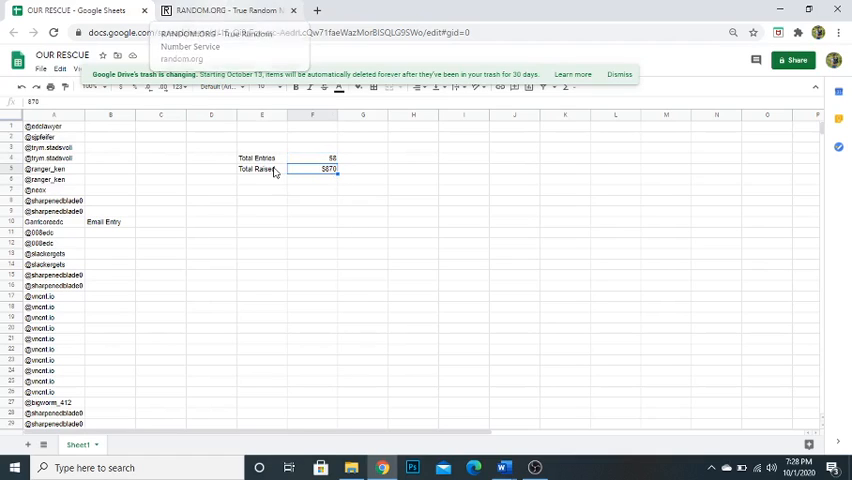
pyautogui.click(312, 253)
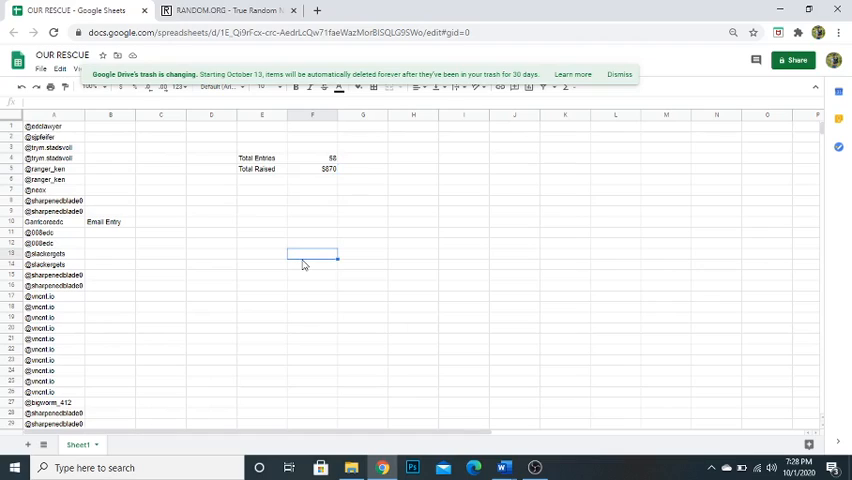
pyautogui.moveTo(301, 257)
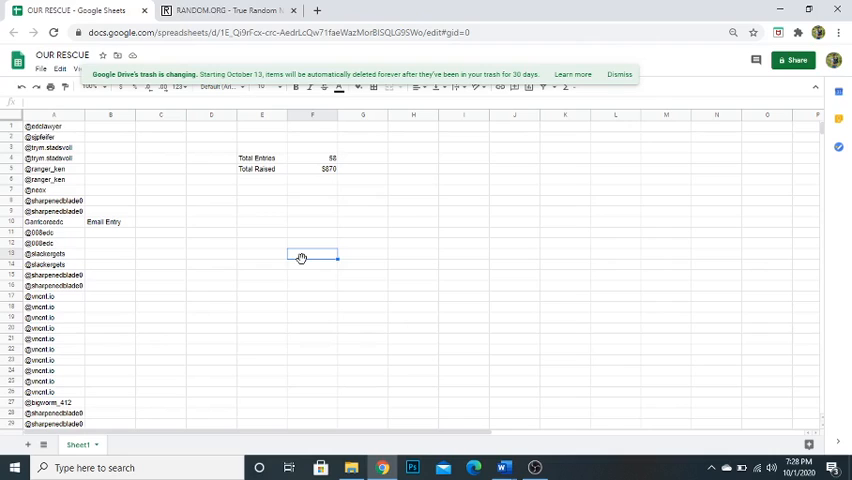
pyautogui.click(220, 10)
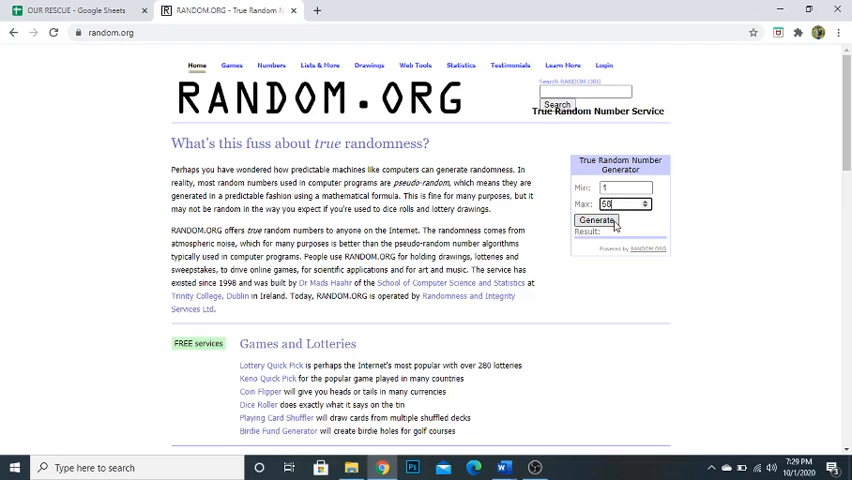
pyautogui.click(596, 220)
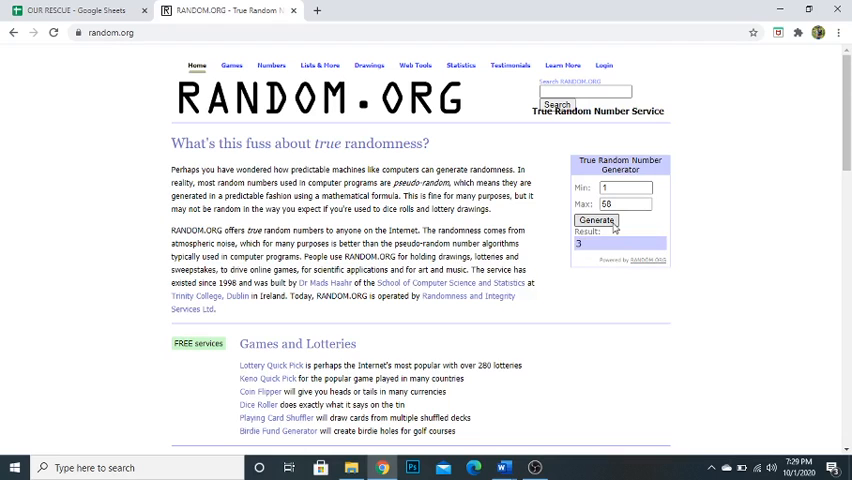
pyautogui.click(72, 17)
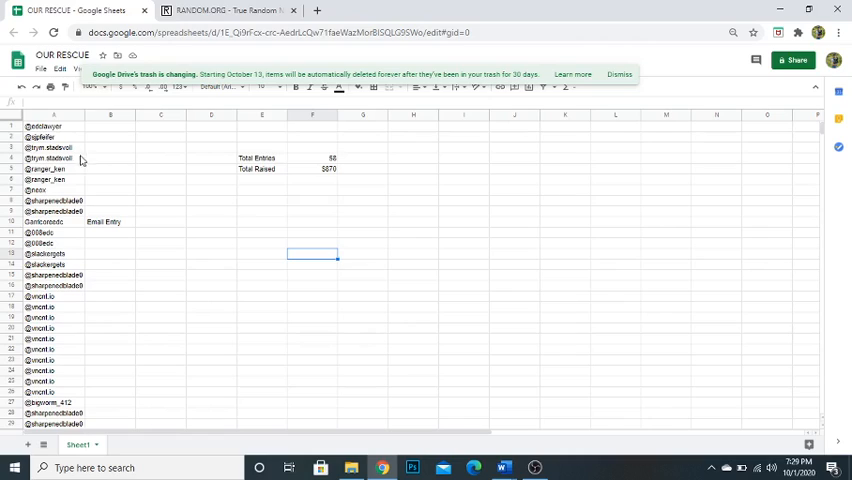
pyautogui.click(45, 157)
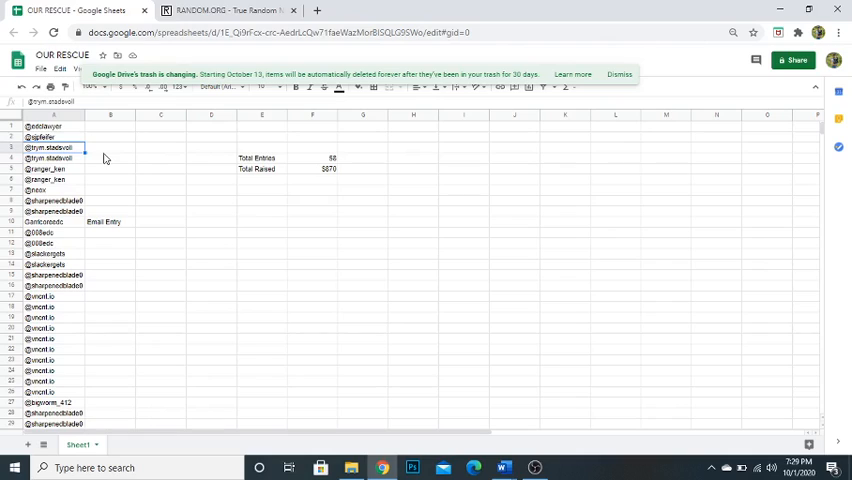
pyautogui.moveTo(225, 8)
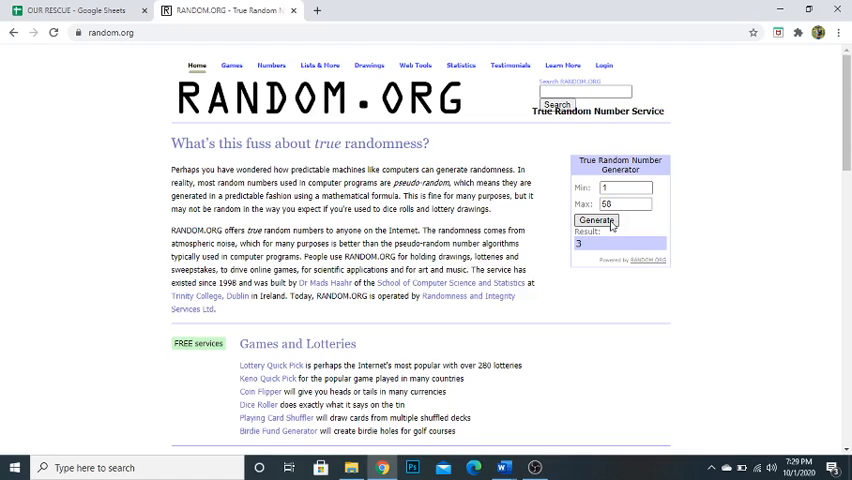
pyautogui.click(596, 220)
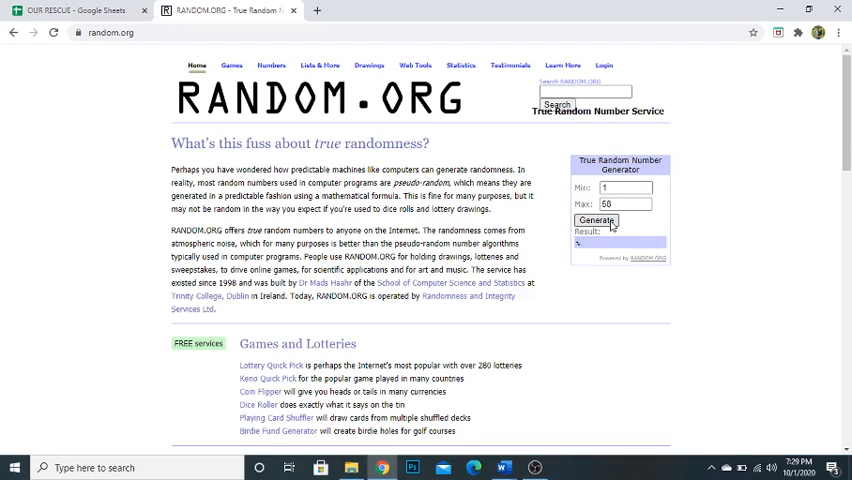
pyautogui.click(70, 17)
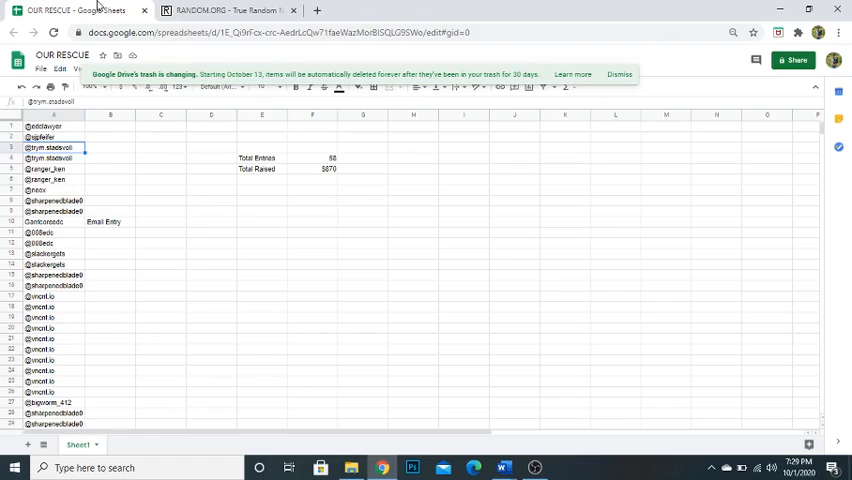
pyautogui.moveTo(99, 360)
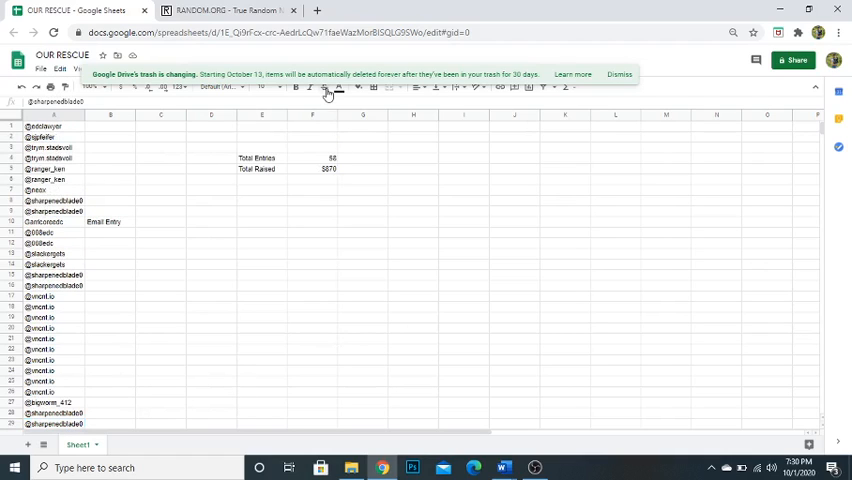
pyautogui.moveTo(230, 8)
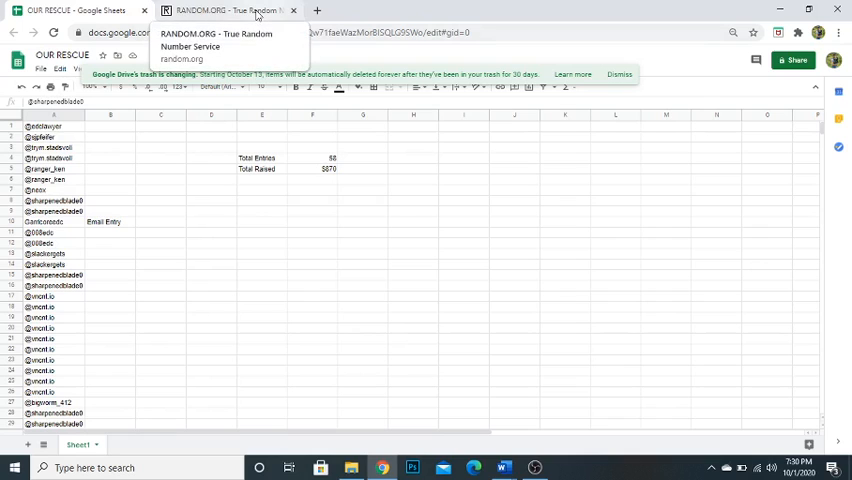
pyautogui.click(230, 11)
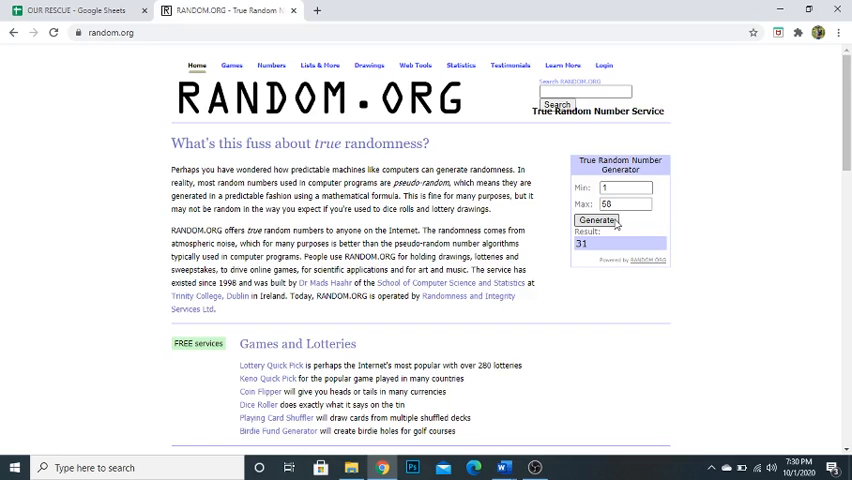
pyautogui.click(596, 220)
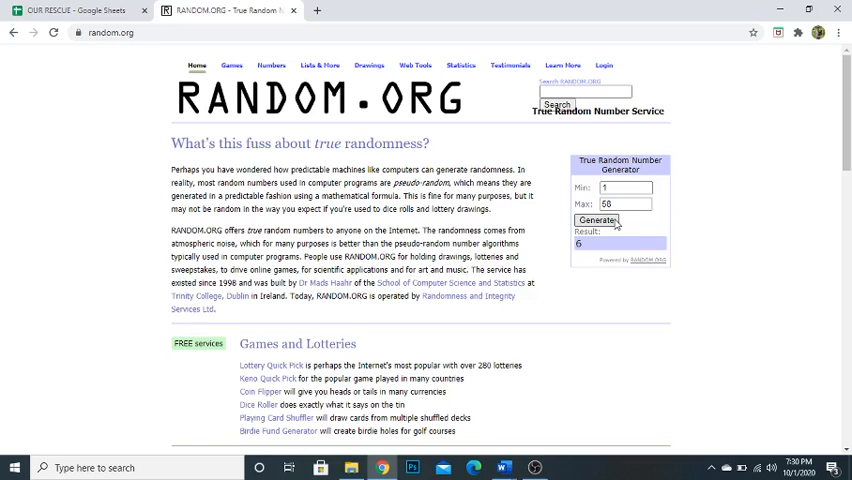
pyautogui.click(70, 16)
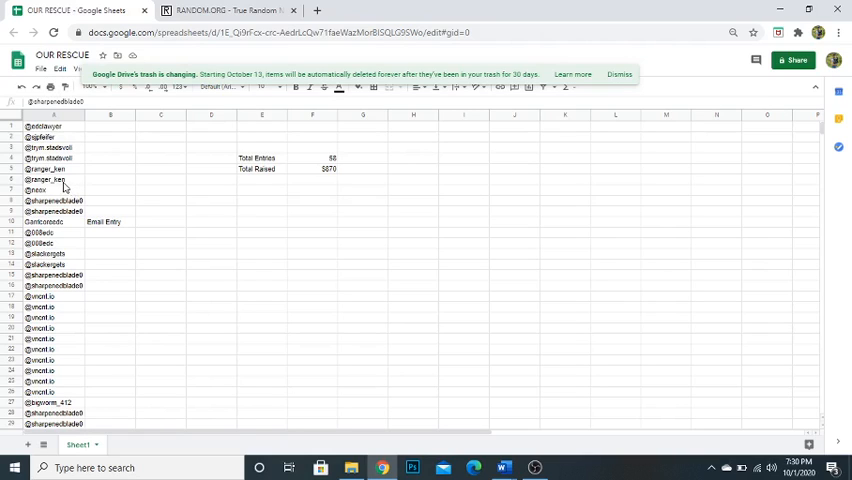
pyautogui.click(45, 180)
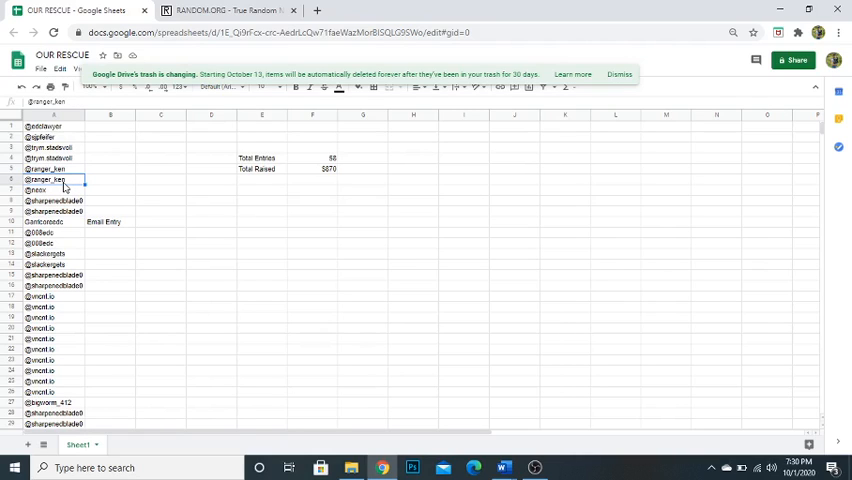